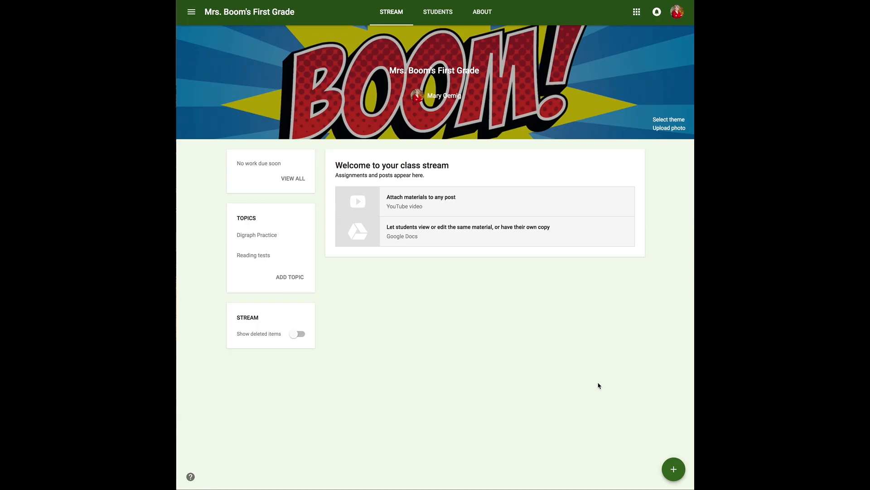
- Create a new assignment with instructions to follow the link and practice R blends during reading skills time
{"action": "left_click", "coordinate": [674, 469]}
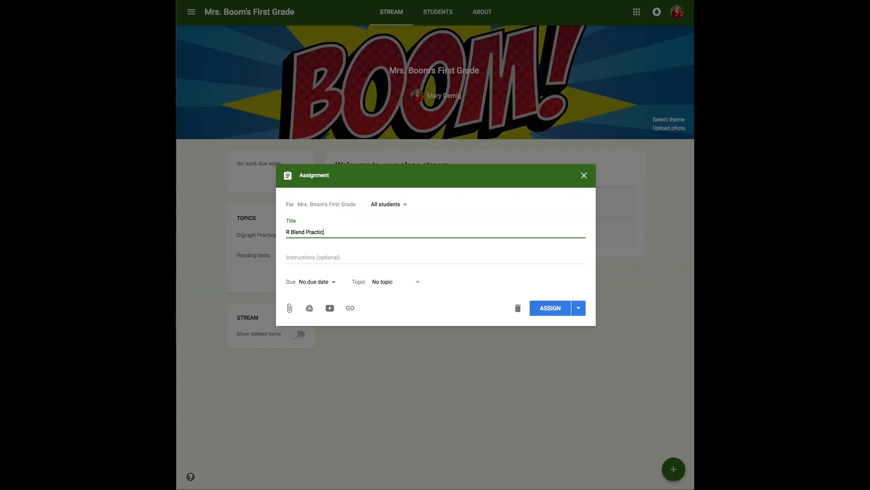
{"action": "type", "text": "Follow the link an"}
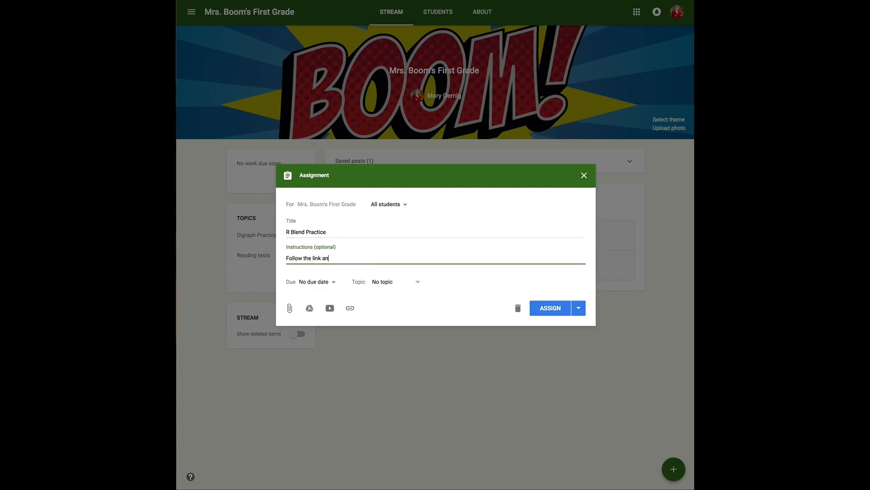
{"action": "type", "text": "d practice your R b"}
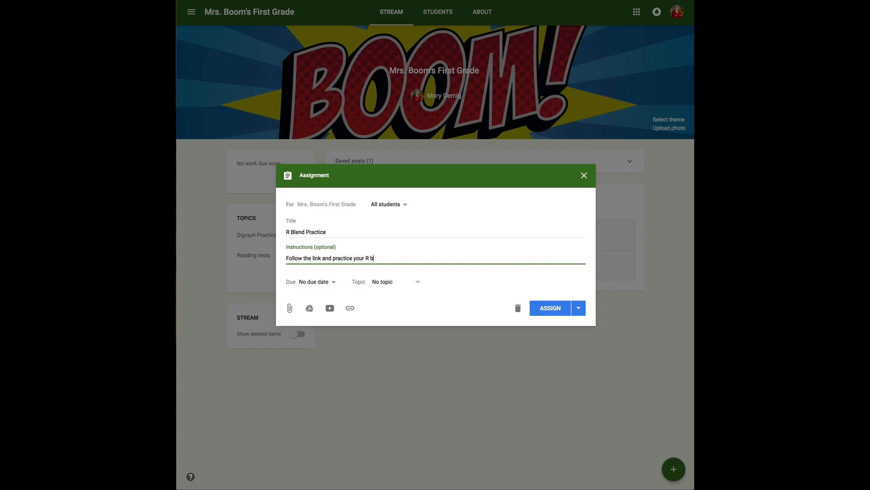
{"action": "type", "text": "lends during read"}
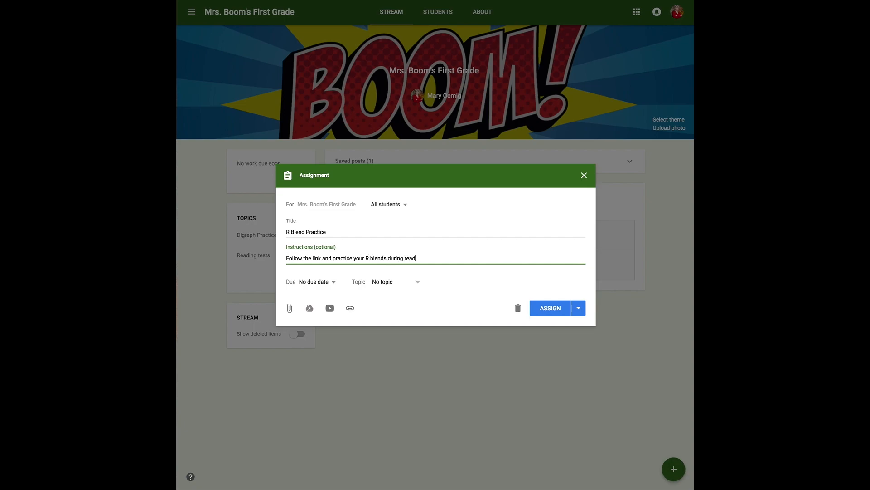
{"action": "type", "text": "ing time"}
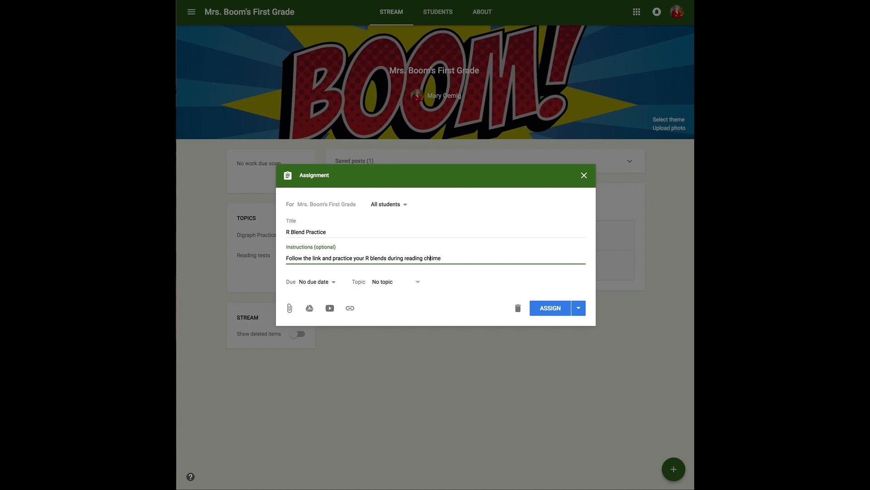
{"action": "type", "text": "skills"}
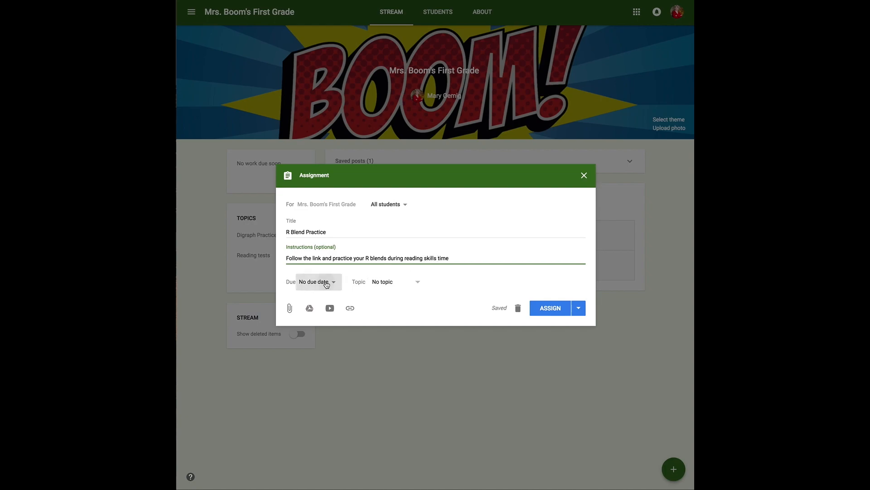
- Set the due date to October 18 and create a new topic named Reading Skills
{"action": "left_click", "coordinate": [315, 281]}
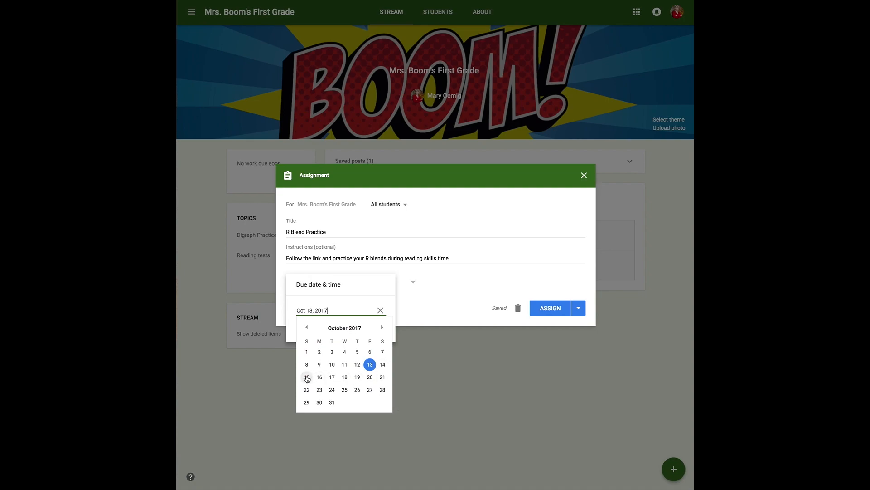
{"action": "mouse_move", "coordinate": [345, 377]}
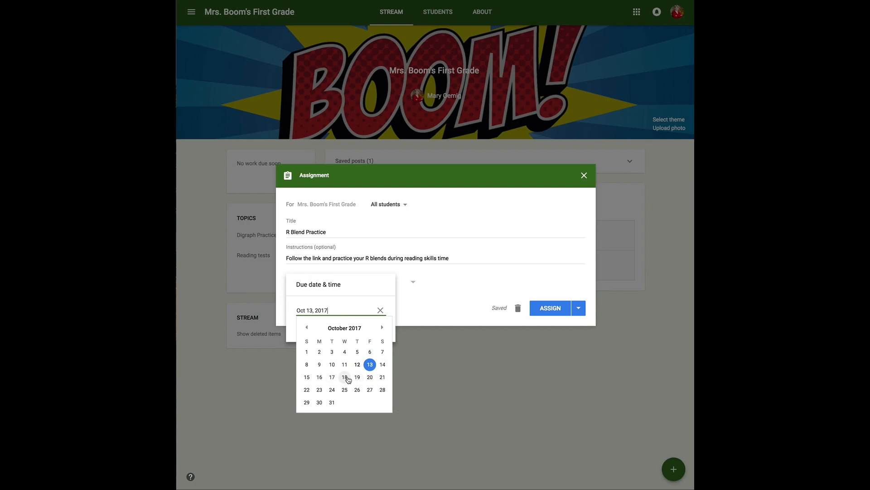
{"action": "left_click", "coordinate": [345, 377]}
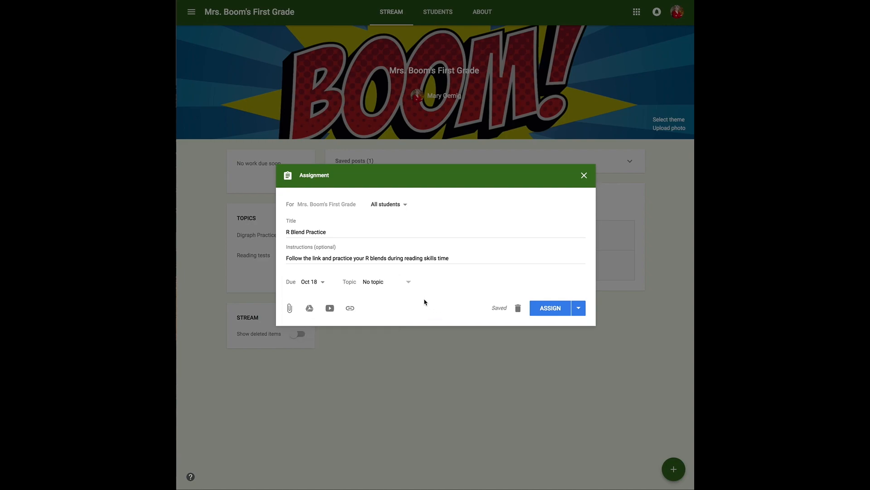
{"action": "mouse_move", "coordinate": [408, 284]}
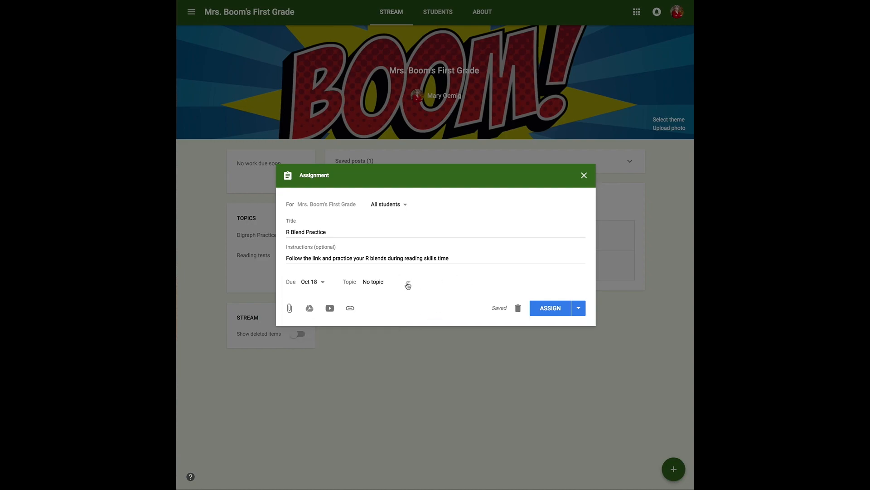
{"action": "left_click", "coordinate": [373, 281]}
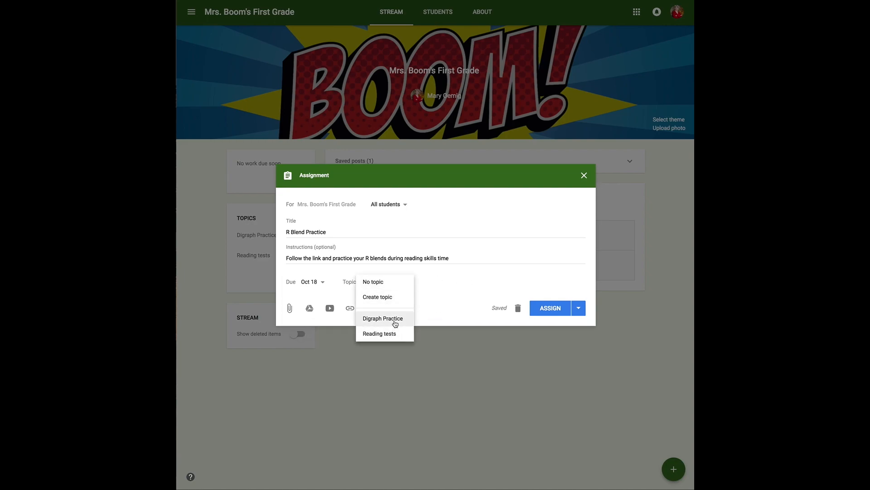
{"action": "left_click", "coordinate": [373, 281]}
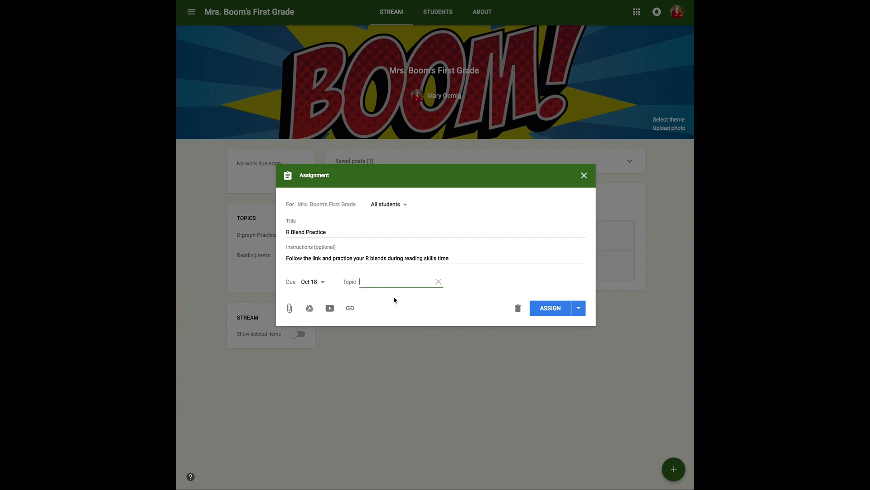
{"action": "type", "text": "Reading Skills"}
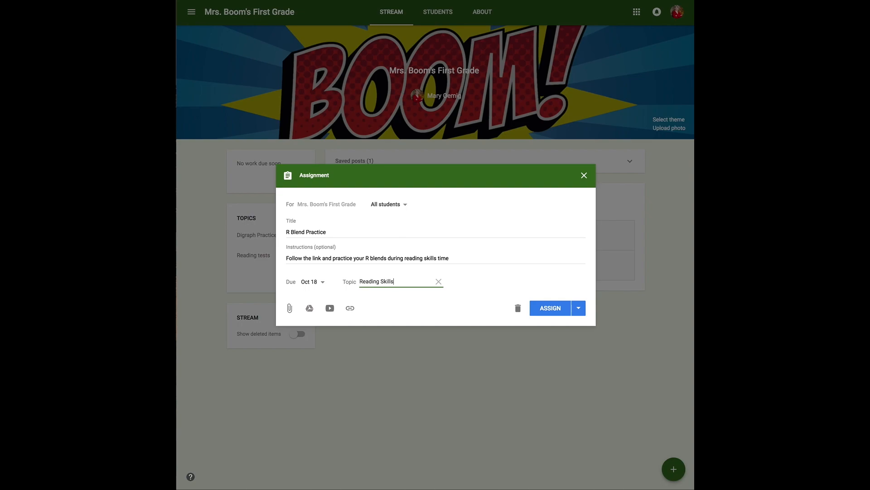
{"action": "mouse_move", "coordinate": [350, 309]}
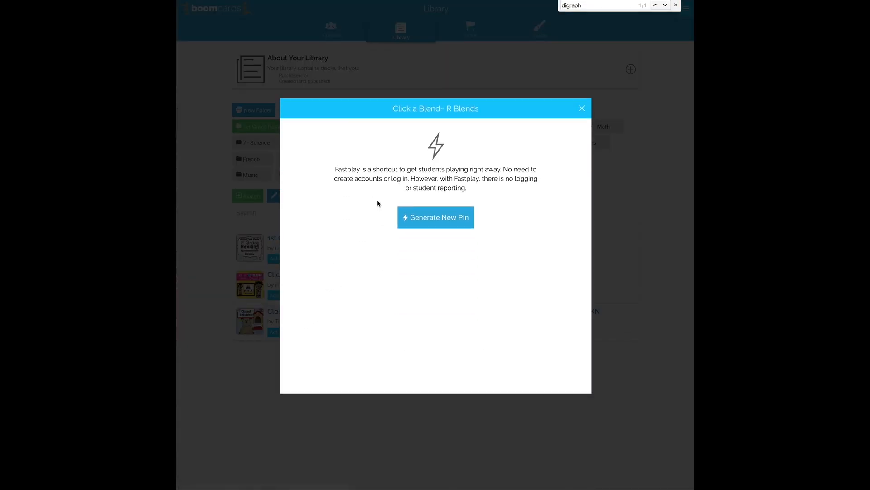
- Generate a Fastplay pin (codr) for the R Blends deck and copy its play link
{"action": "left_click", "coordinate": [435, 217]}
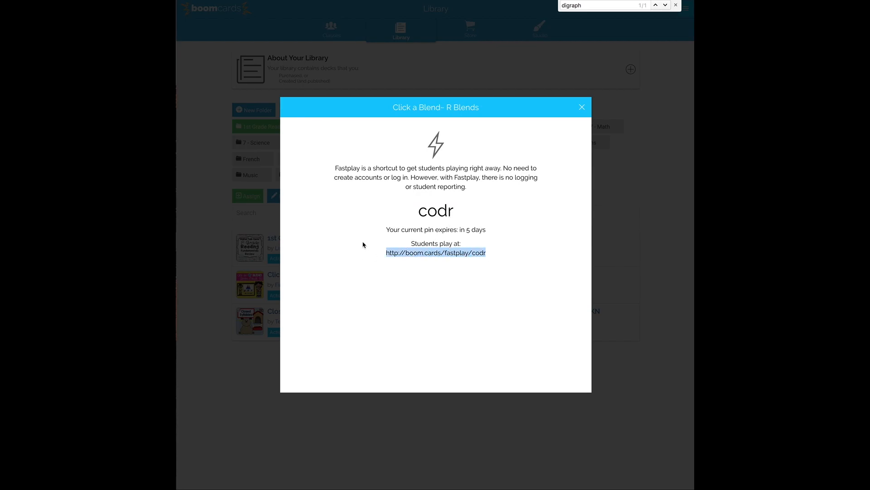
{"action": "left_click", "coordinate": [582, 107]}
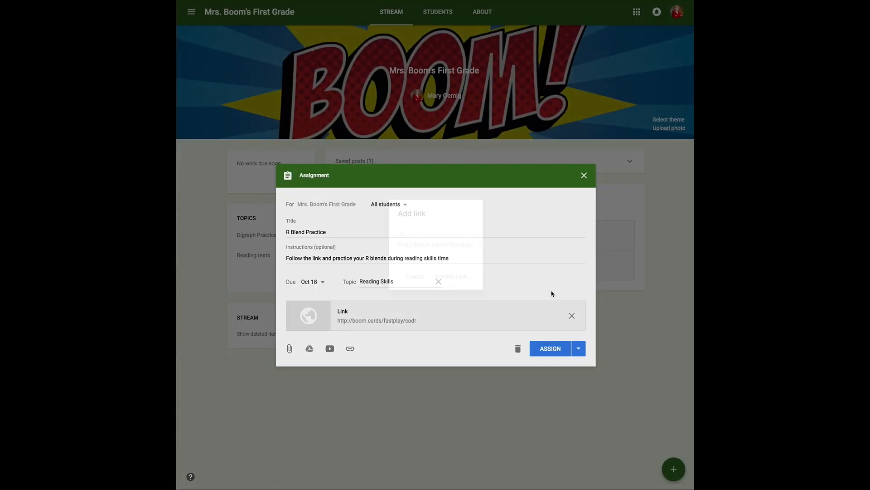
- Assign R Blend Practice to all students and start another new assignment
{"action": "left_click", "coordinate": [550, 348]}
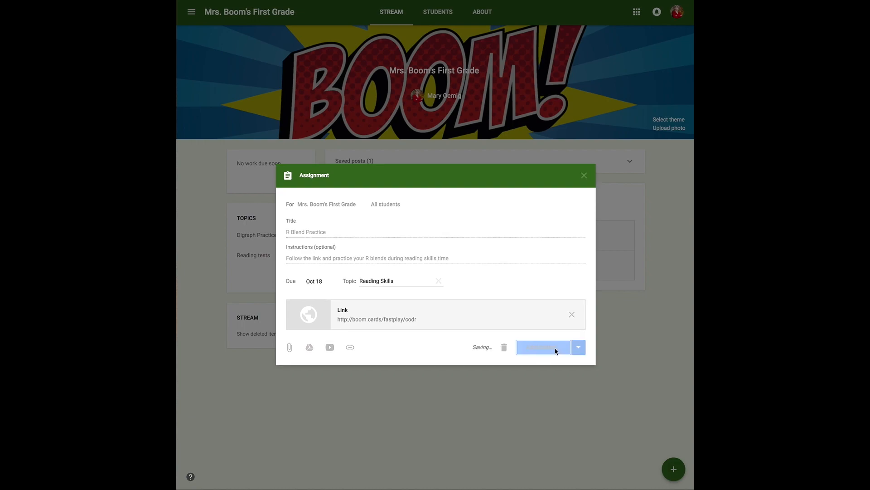
{"action": "left_click", "coordinate": [542, 347]}
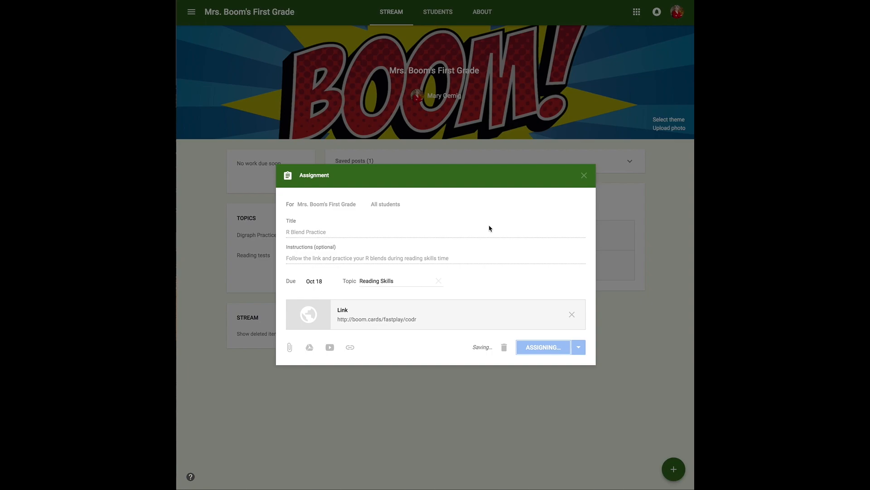
{"action": "mouse_move", "coordinate": [513, 244]}
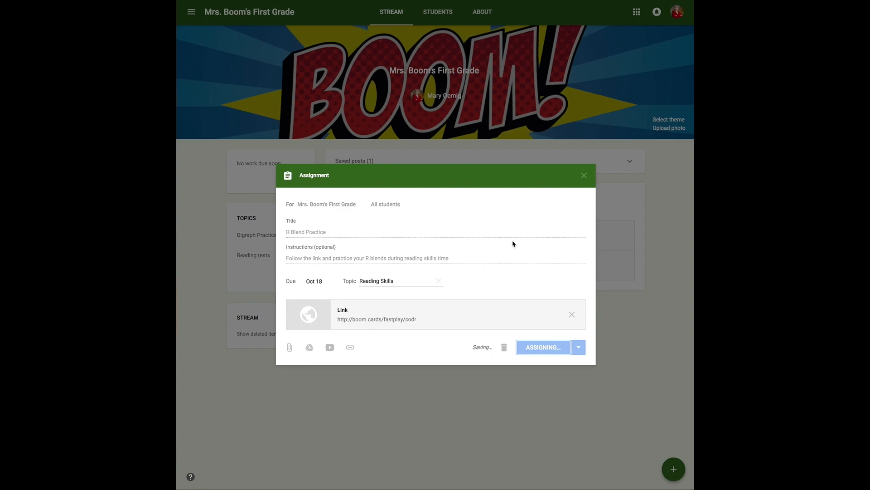
{"action": "left_click", "coordinate": [542, 347]}
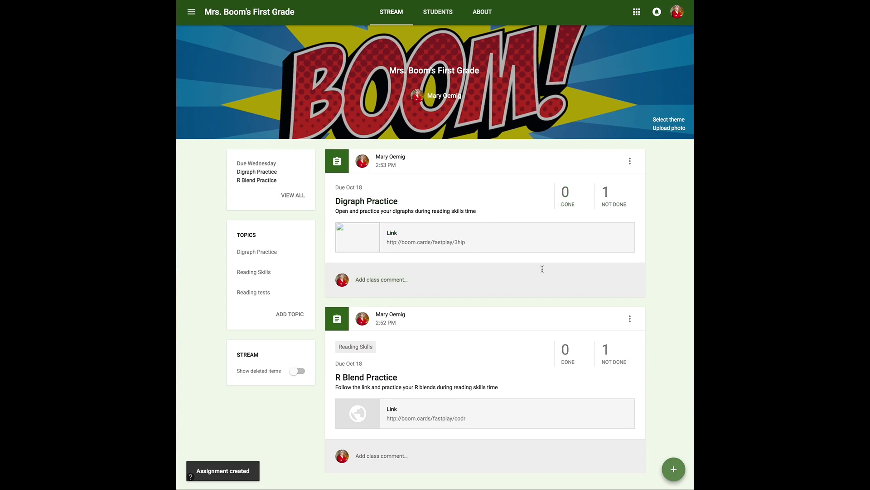
{"action": "left_click", "coordinate": [674, 469]}
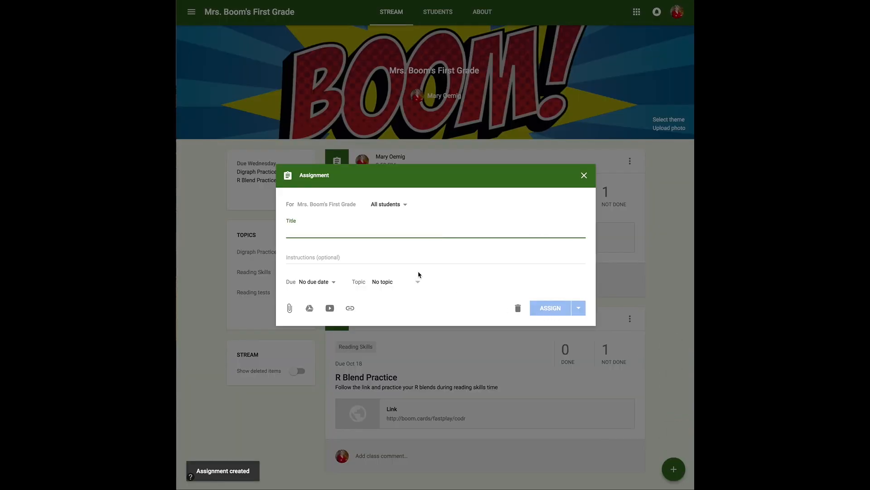
- Title it Reading Checkpoint with instructions to log in with the Boom account and take the reading checkpoint
{"action": "type", "text": "Reading Checkpoint"}
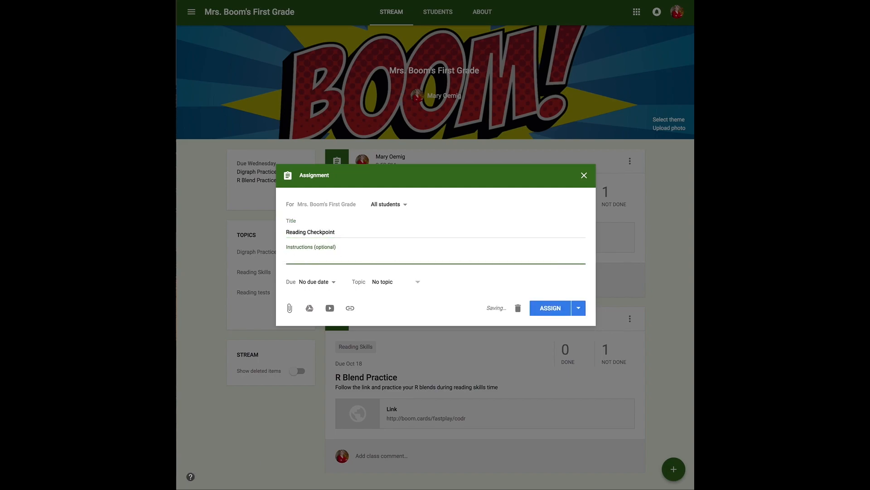
{"action": "type", "text": "Login with y"}
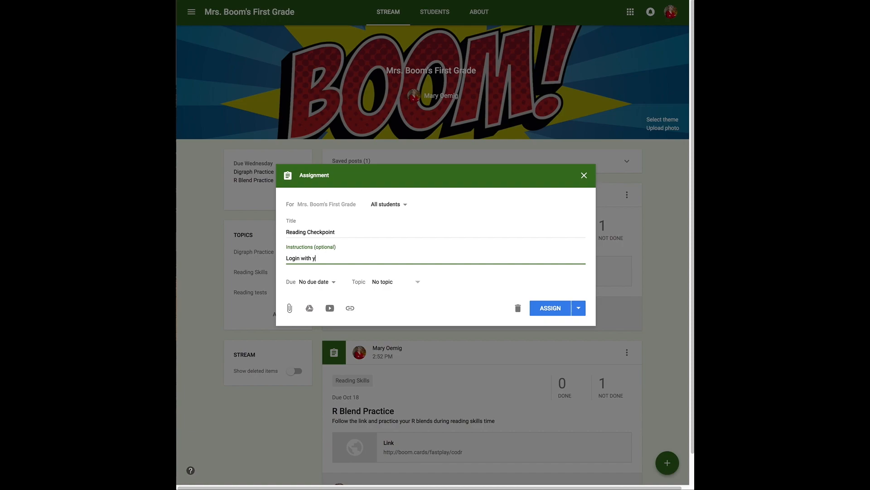
{"action": "type", "text": "our B"}
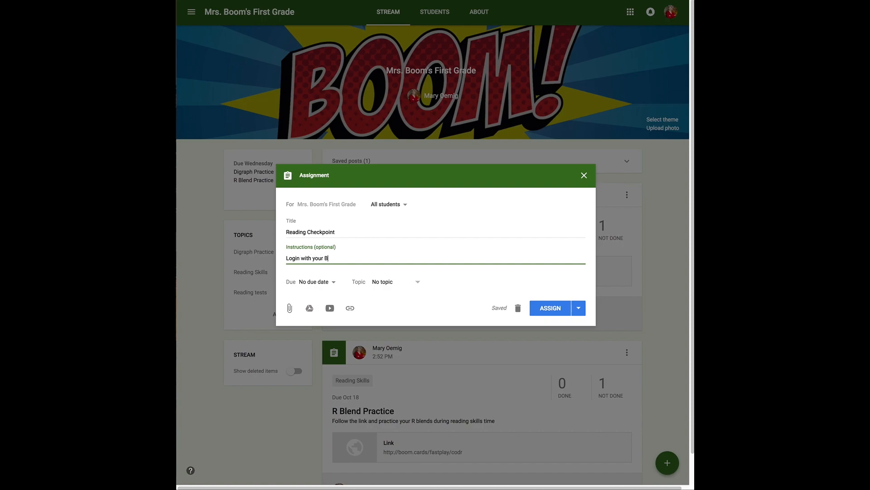
{"action": "type", "text": "oom acount and take the"}
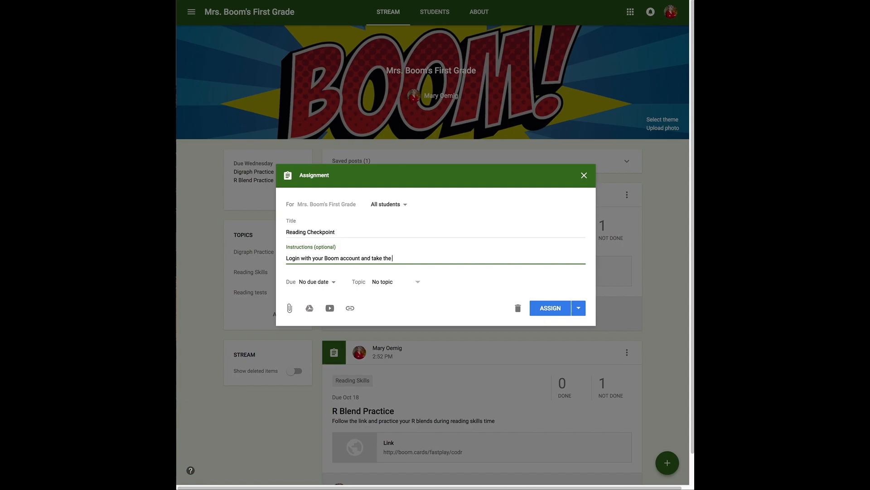
{"action": "type", "text": "reading checkpoint after completing your skills practice."}
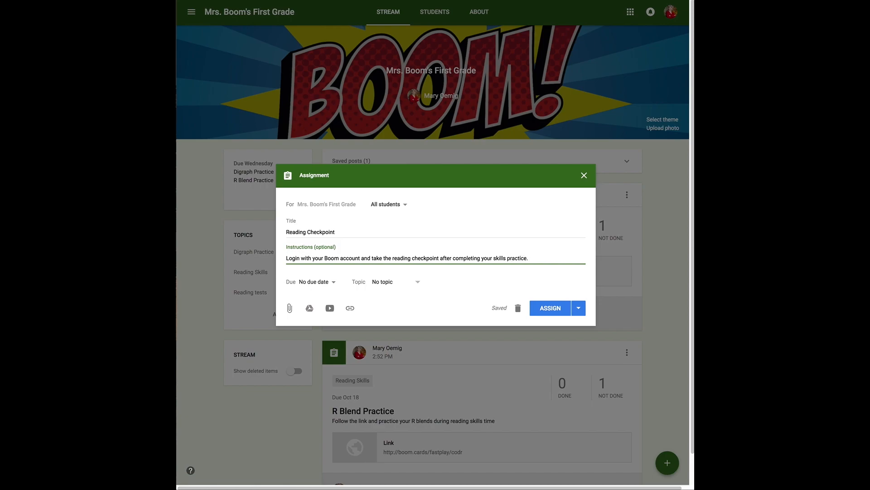
- Set the due date to October 20, file it under Reading tests, and copy the 1st Grade Reading Review play link
{"action": "left_click", "coordinate": [313, 281]}
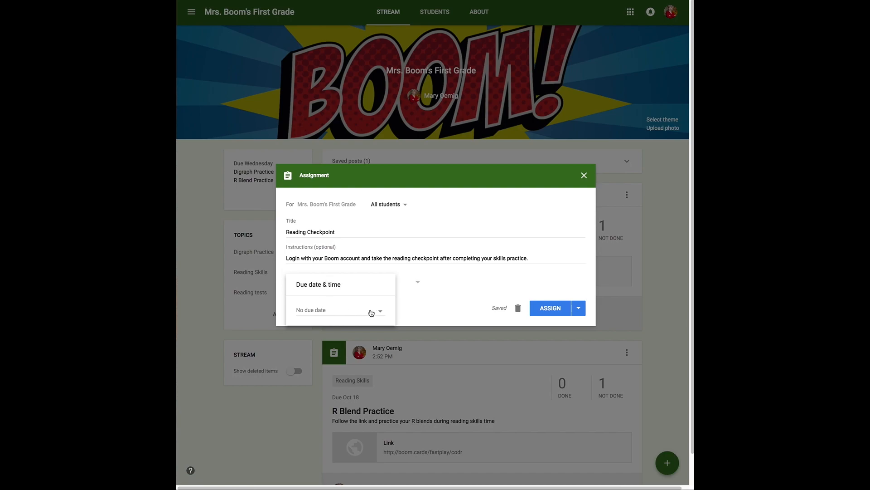
{"action": "left_click", "coordinate": [330, 310]}
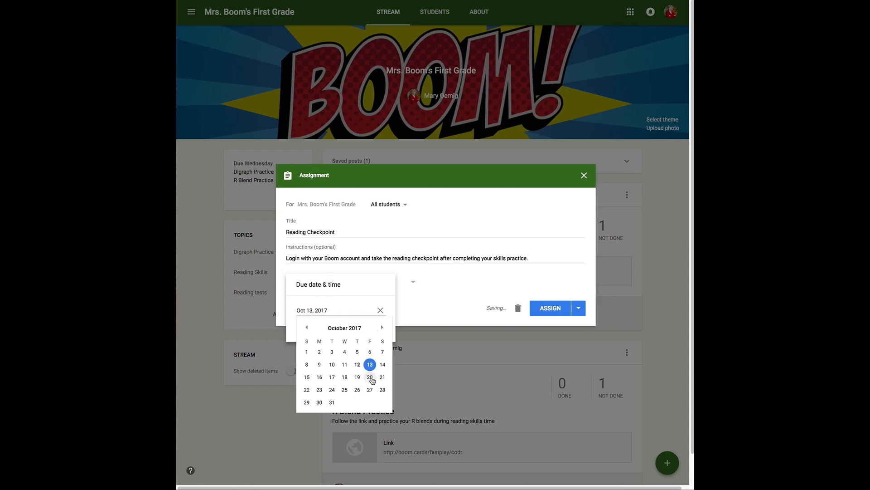
{"action": "left_click", "coordinate": [369, 377]}
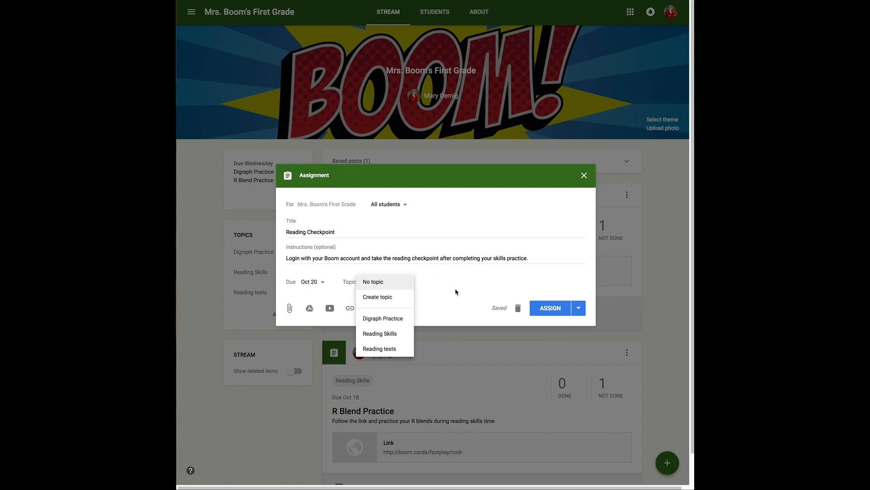
{"action": "left_click", "coordinate": [380, 332]}
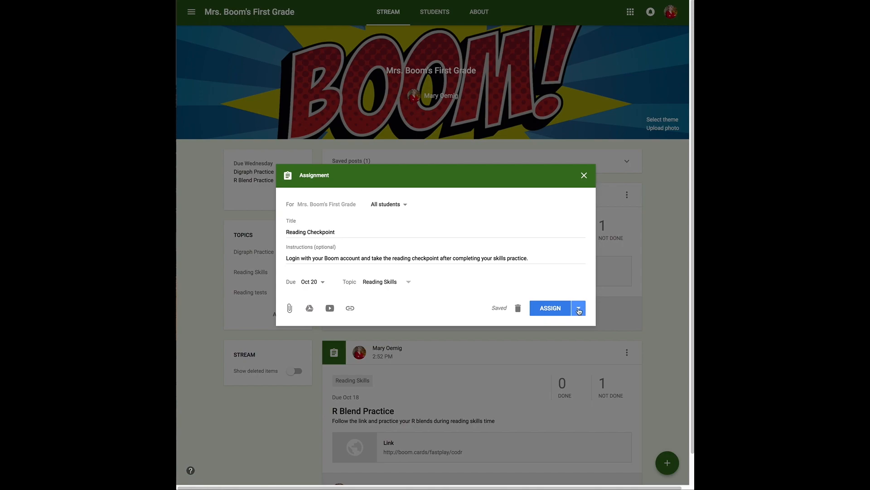
{"action": "left_click", "coordinate": [408, 281]}
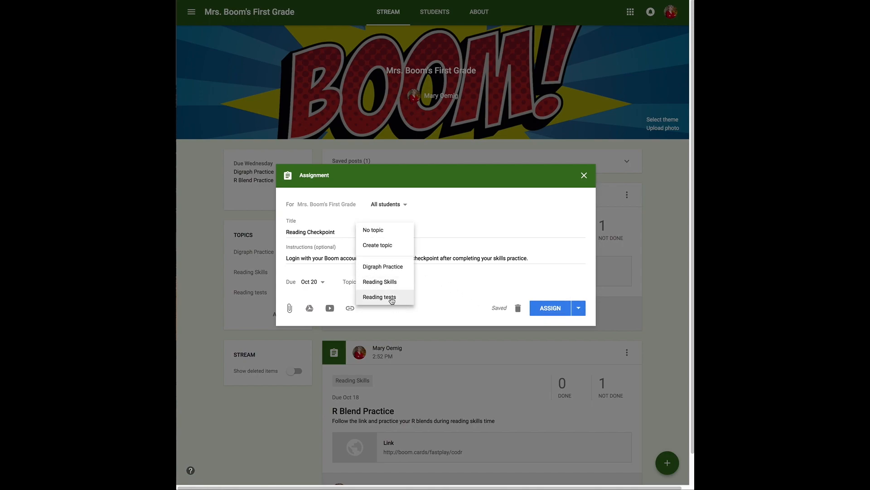
{"action": "left_click", "coordinate": [380, 297]}
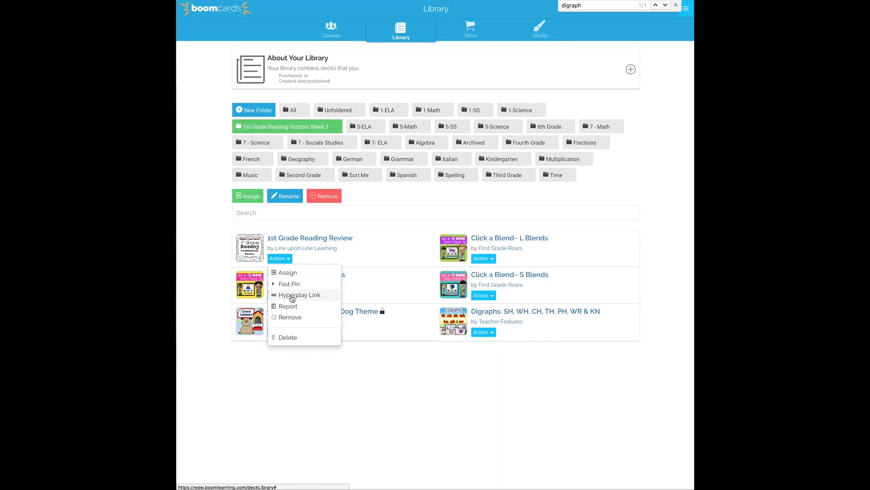
{"action": "left_click", "coordinate": [298, 294]}
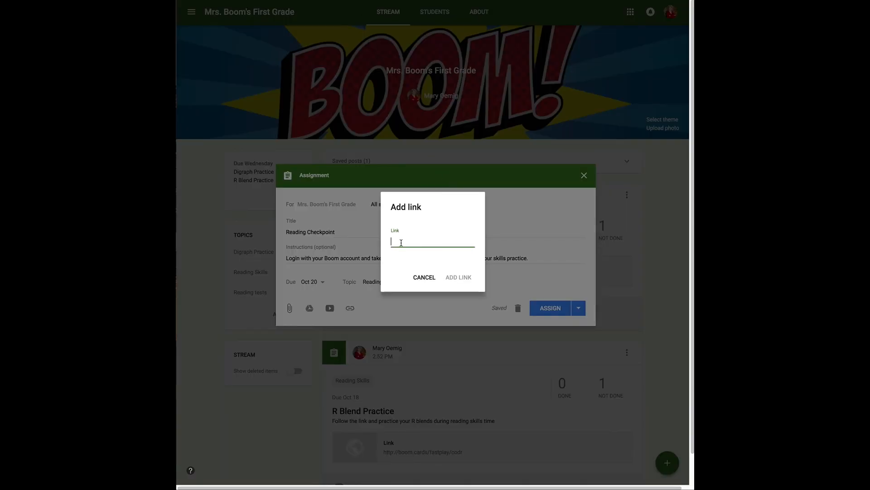
- Attach the Boom Cards hyperplay URL as a link and assign Reading Checkpoint to the class
{"action": "type", "text": "Cp/WFm2gw8EyvLBXPDZh/"}
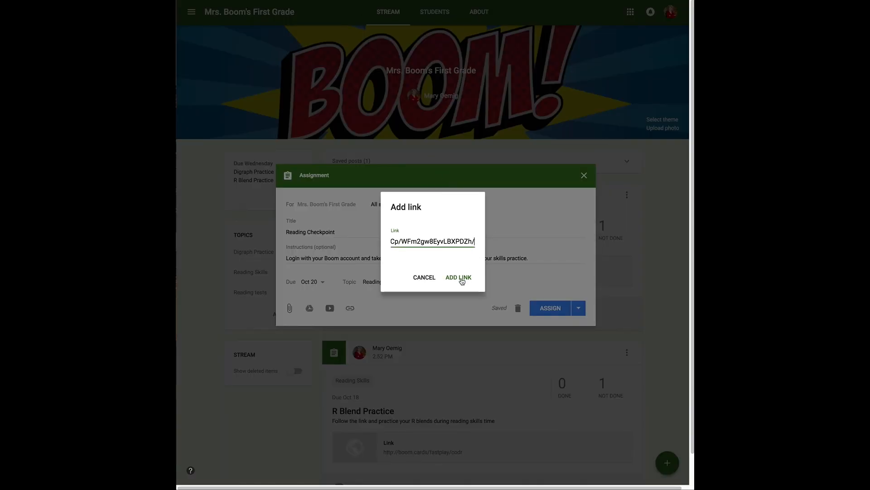
{"action": "left_click", "coordinate": [458, 277]}
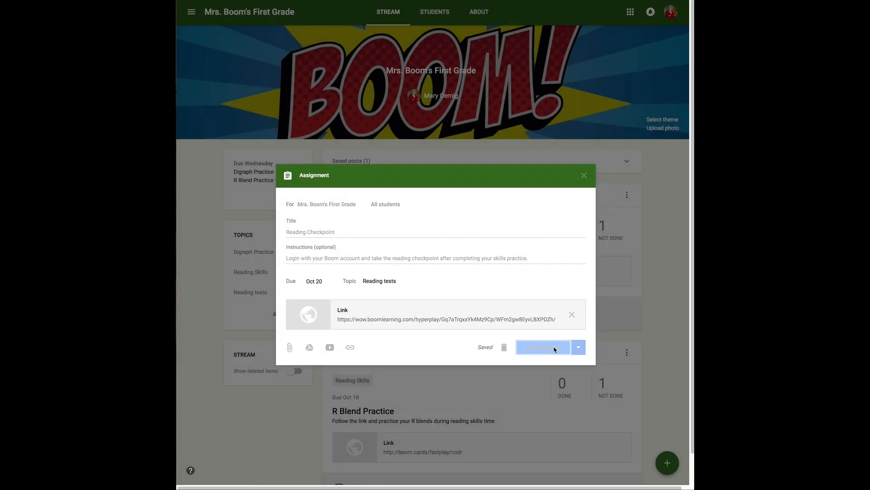
{"action": "left_click", "coordinate": [541, 347]}
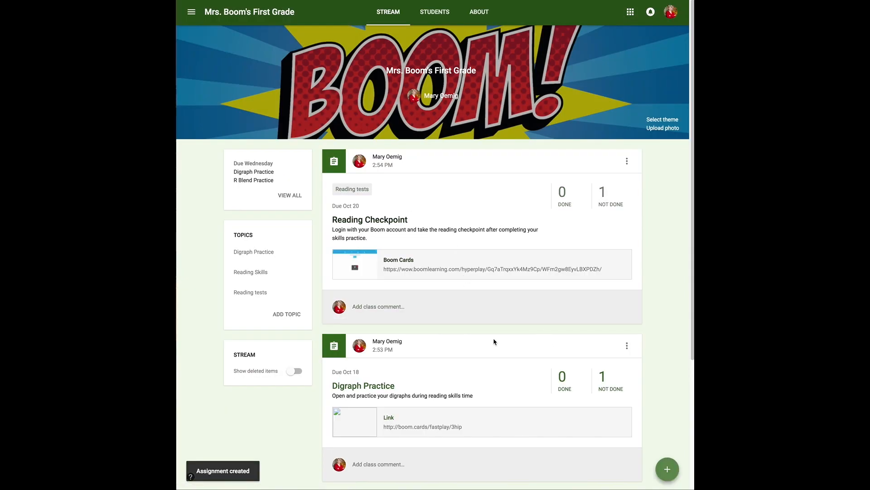
{"action": "scroll", "scroll_direction": "down", "scroll_amount": 3}
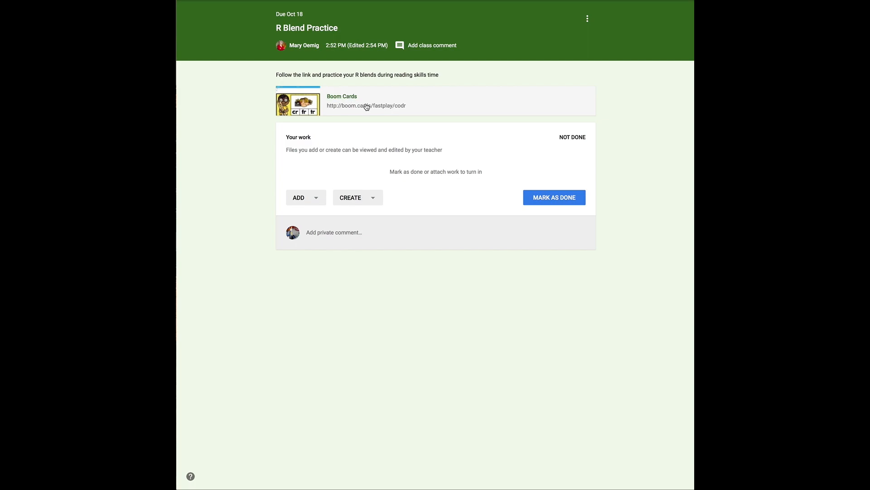
- Launch the R Blend Practice Boom Cards deck in Fast Play from the student view
{"action": "left_click", "coordinate": [365, 105]}
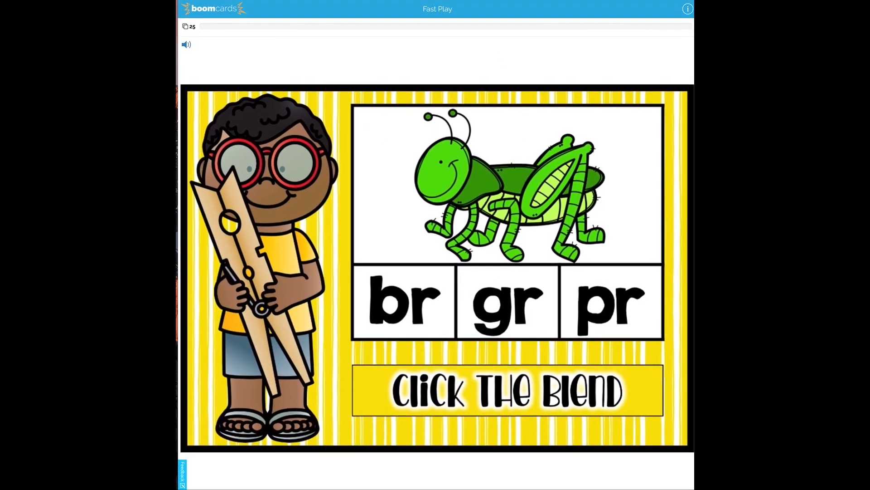
- Answer the grasshopper (gr), crab (cr), gift (gr) and dress cards, advancing through the deck
{"action": "left_click", "coordinate": [506, 303]}
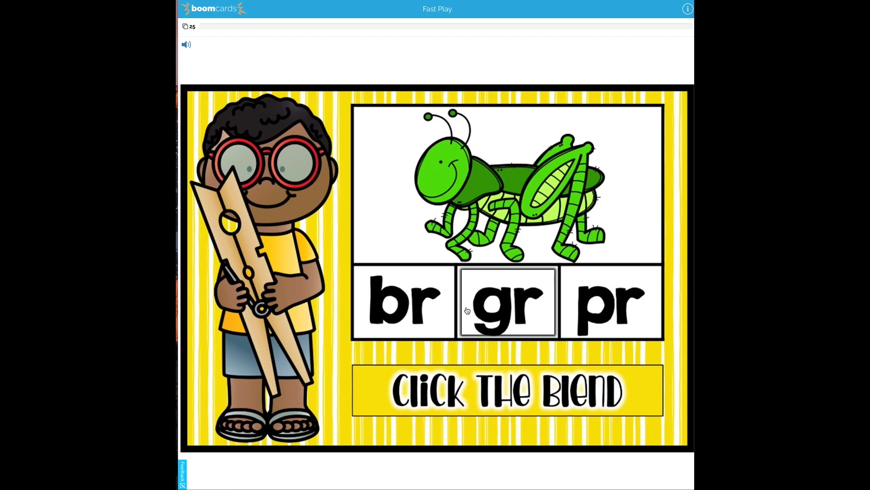
{"action": "left_click", "coordinate": [506, 303]}
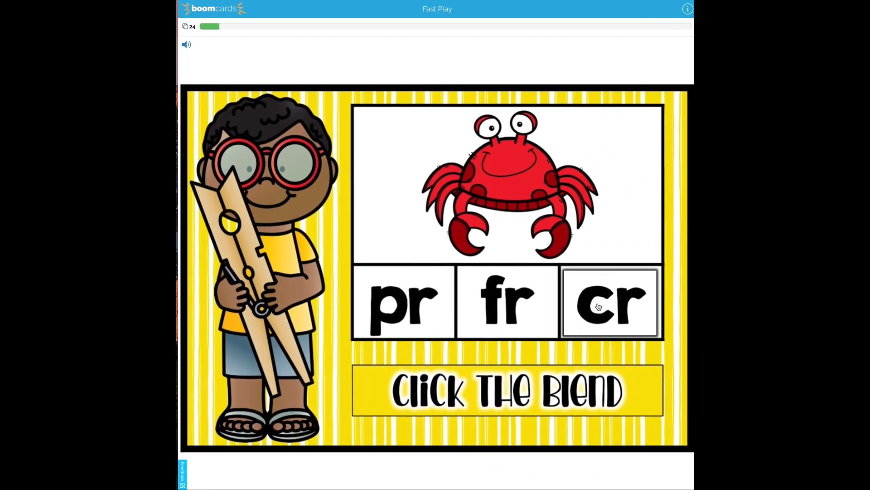
{"action": "left_click", "coordinate": [609, 303]}
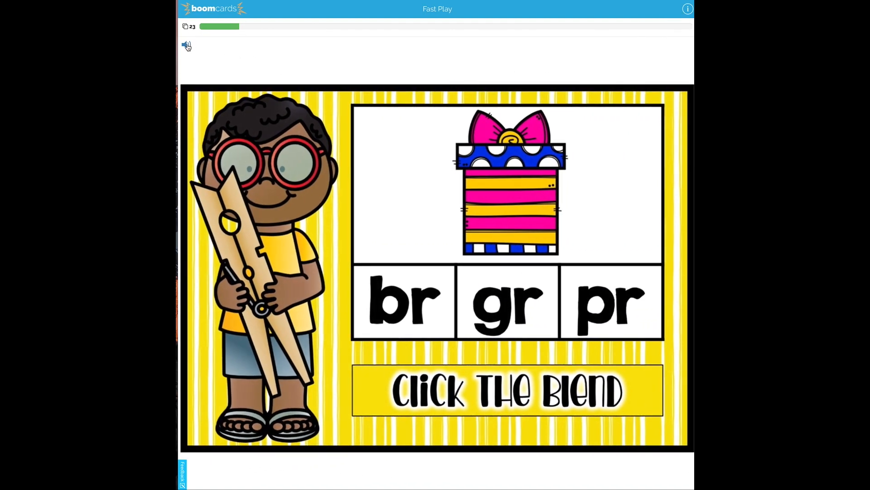
{"action": "left_click", "coordinate": [506, 302]}
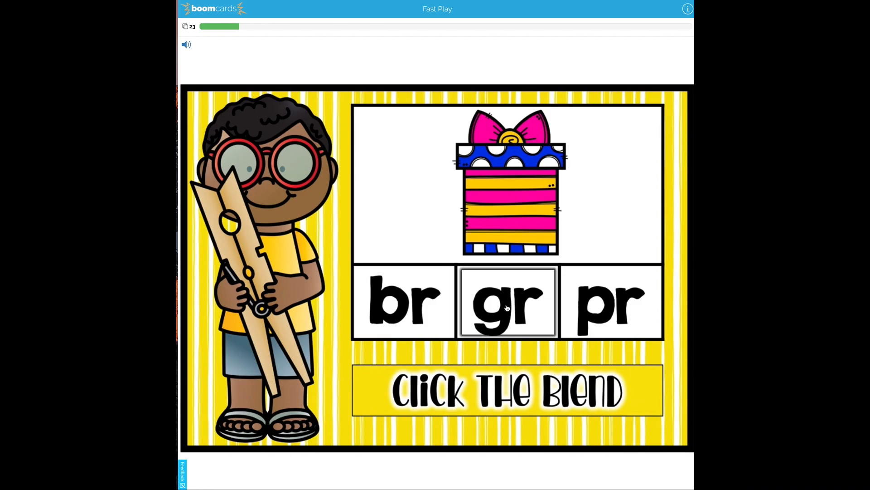
{"action": "left_click", "coordinate": [505, 303]}
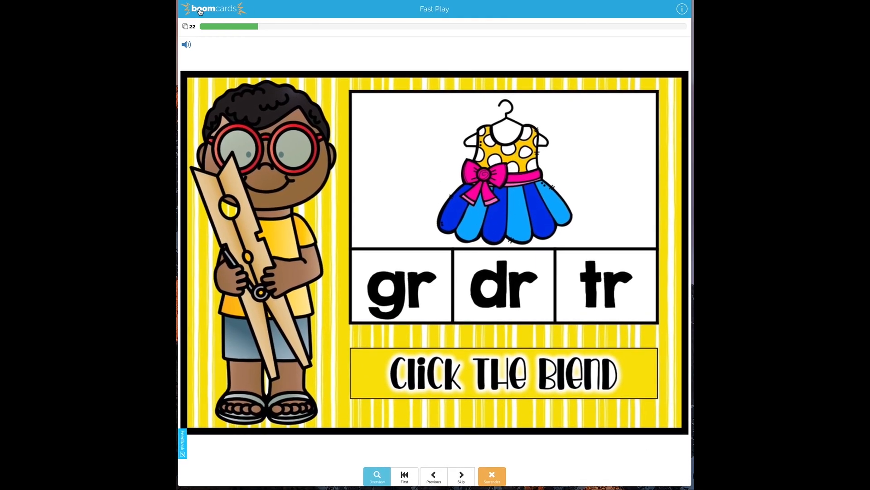
{"action": "left_click", "coordinate": [503, 287]}
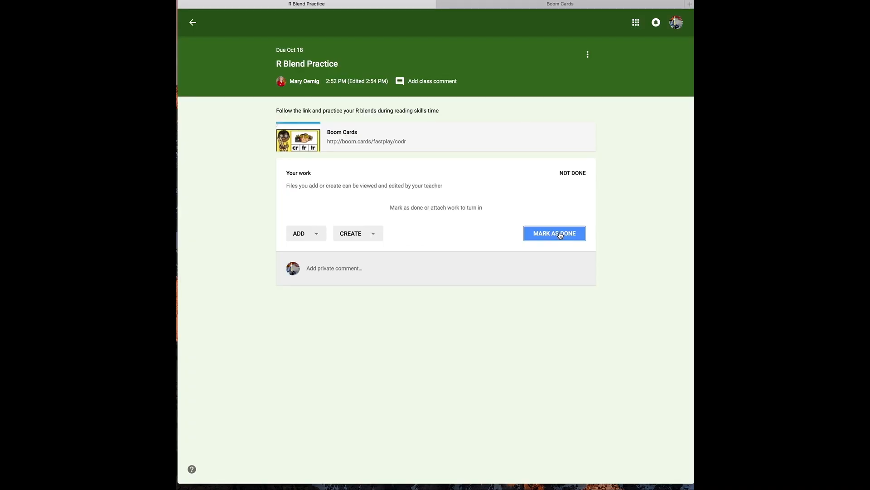
- Mark R Blend Practice as done, then launch the Digraph Practice Boom Cards link
{"action": "left_click", "coordinate": [553, 233]}
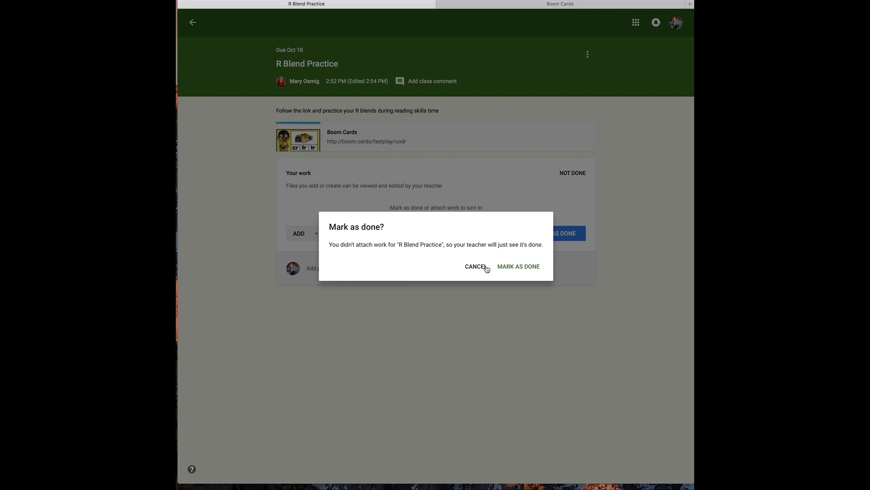
{"action": "mouse_move", "coordinate": [522, 269]}
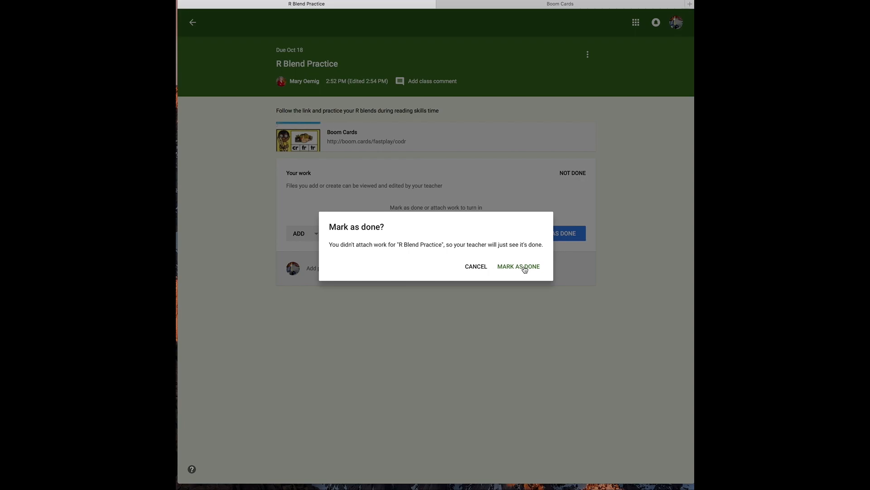
{"action": "left_click", "coordinate": [518, 266]}
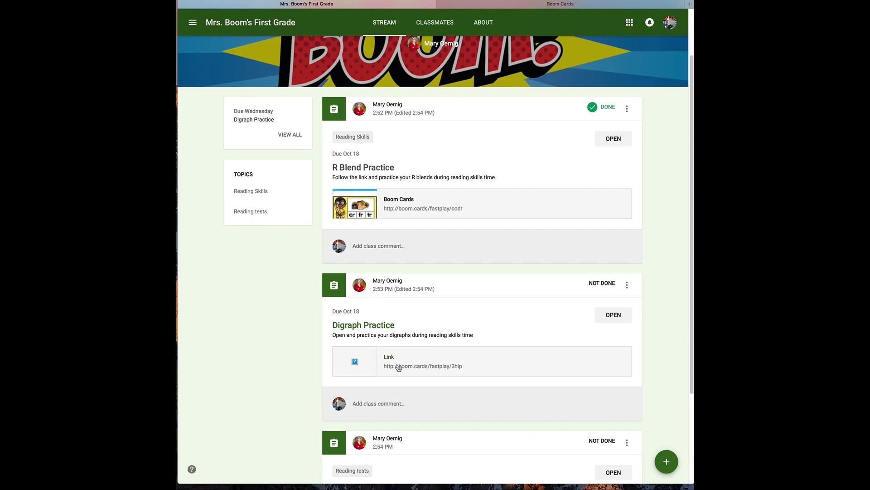
{"action": "left_click", "coordinate": [398, 365]}
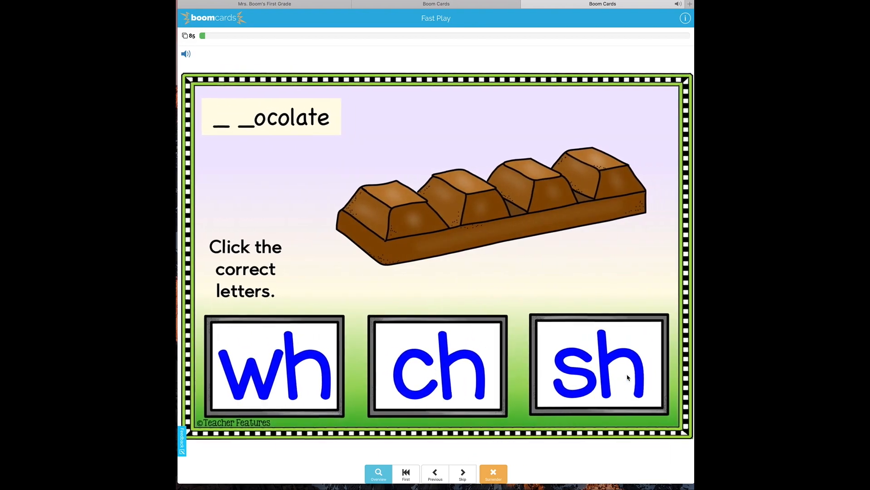
- Answer the chocolate card's missing letters and open the Reading Checkpoint assignment from Classroom
{"action": "left_click", "coordinate": [263, 4]}
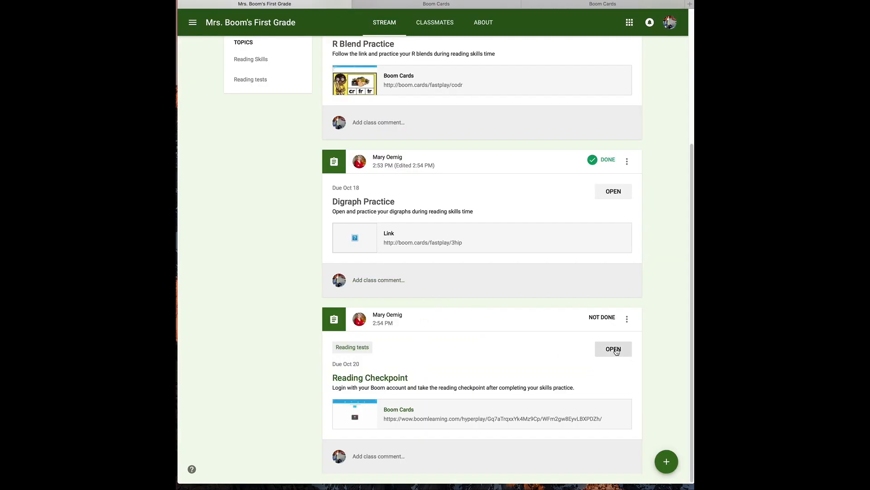
{"action": "left_click", "coordinate": [612, 349]}
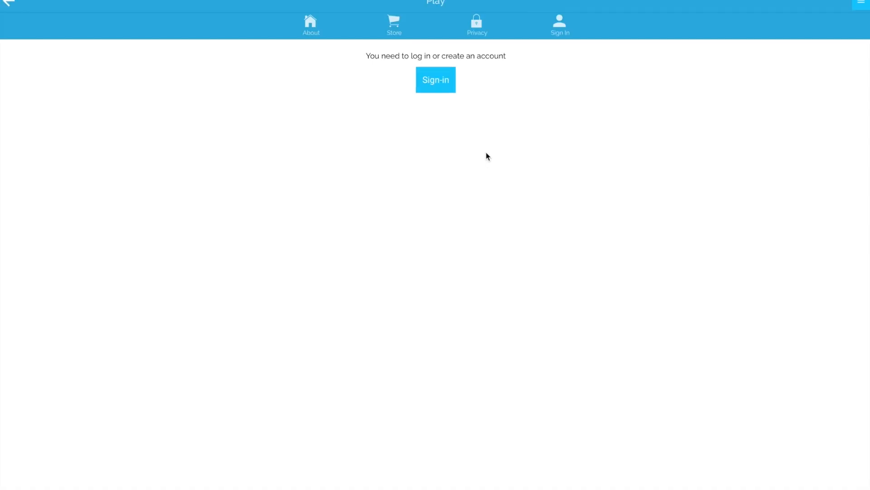
{"action": "left_click", "coordinate": [435, 80]}
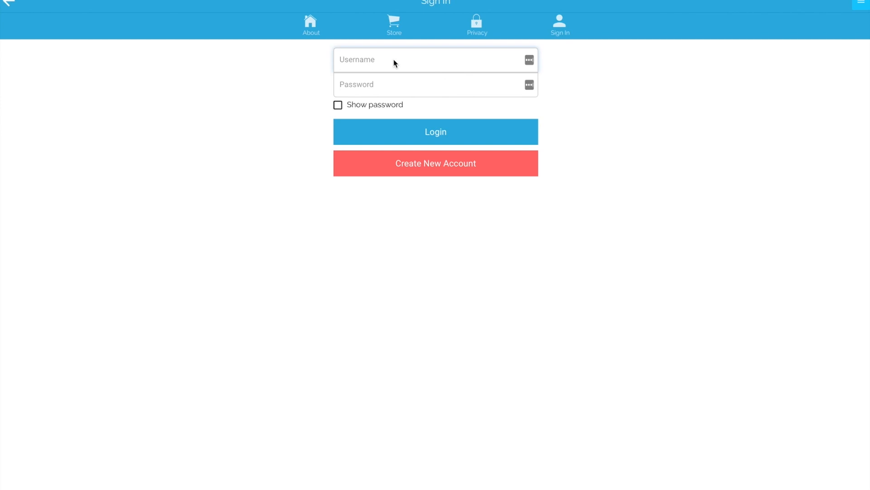
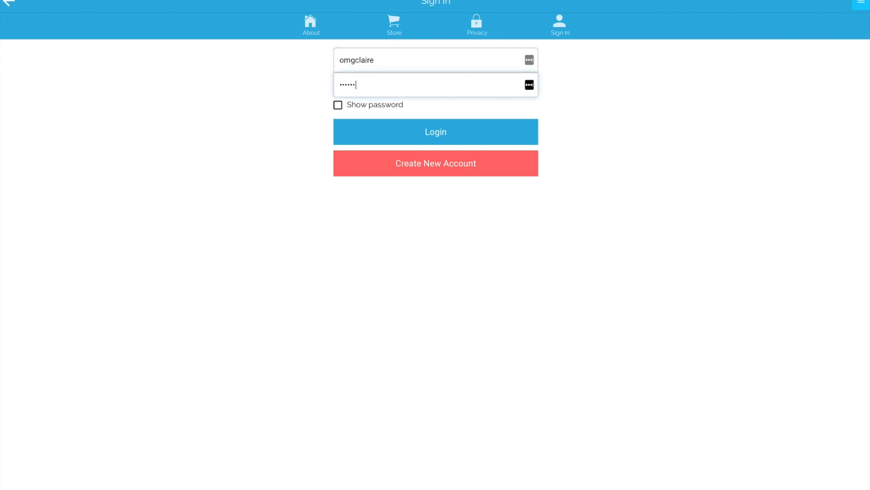
{"action": "left_click", "coordinate": [435, 132]}
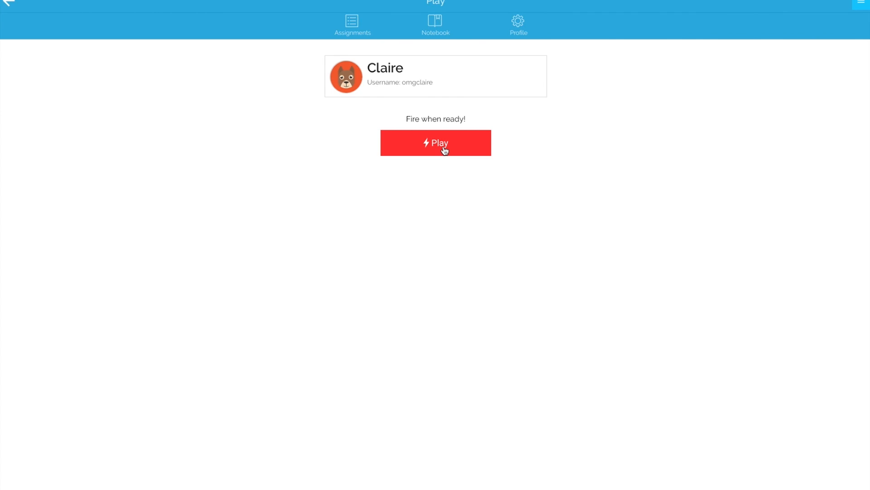
{"action": "left_click", "coordinate": [436, 143]}
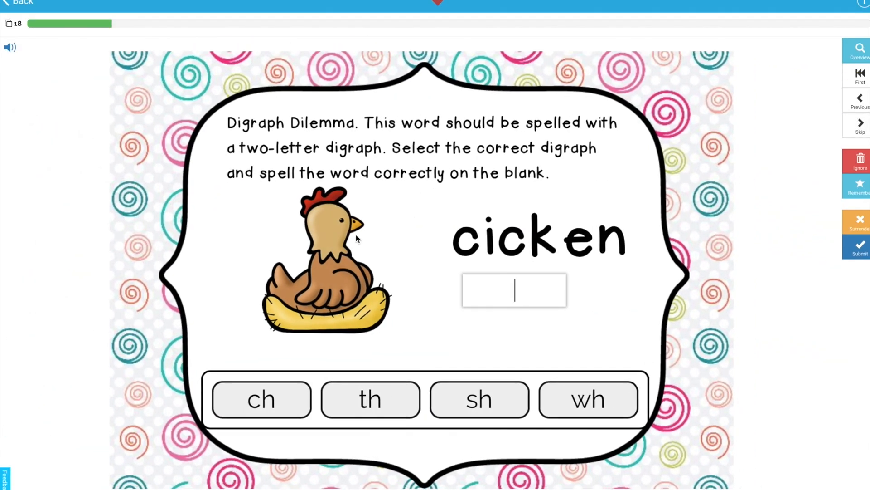
- Answer the chicken card with ch and the spelling 'chicken', then submit it
{"action": "type", "text": "c"}
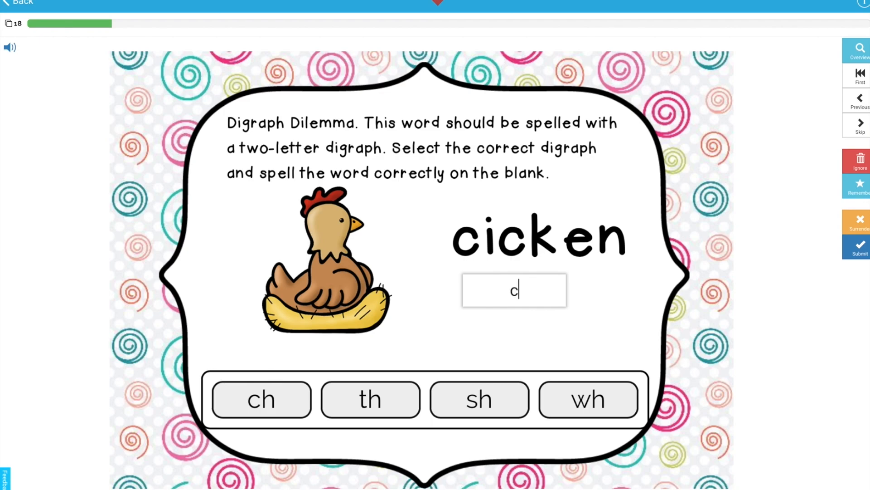
{"action": "type", "text": "h"}
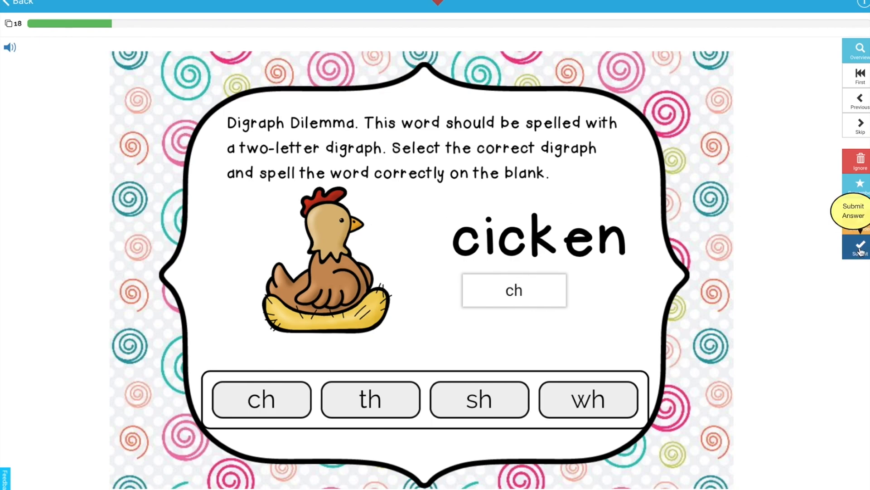
{"action": "left_click", "coordinate": [859, 247]}
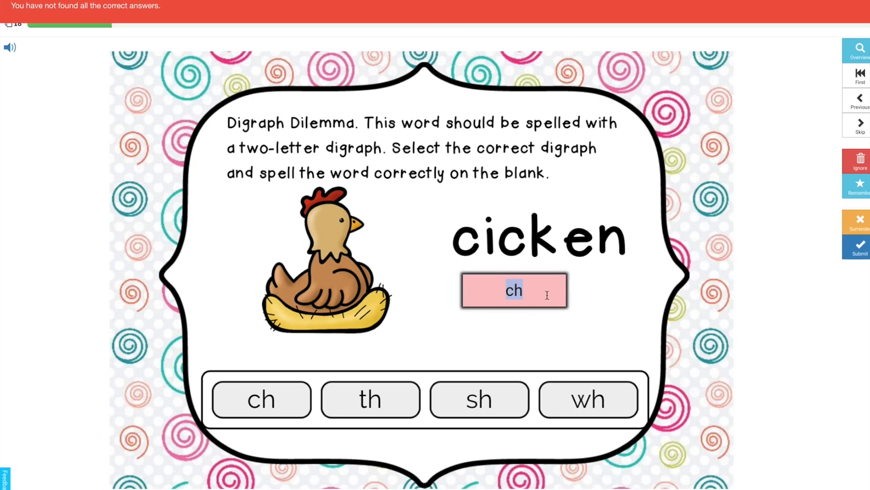
{"action": "left_click", "coordinate": [513, 290]}
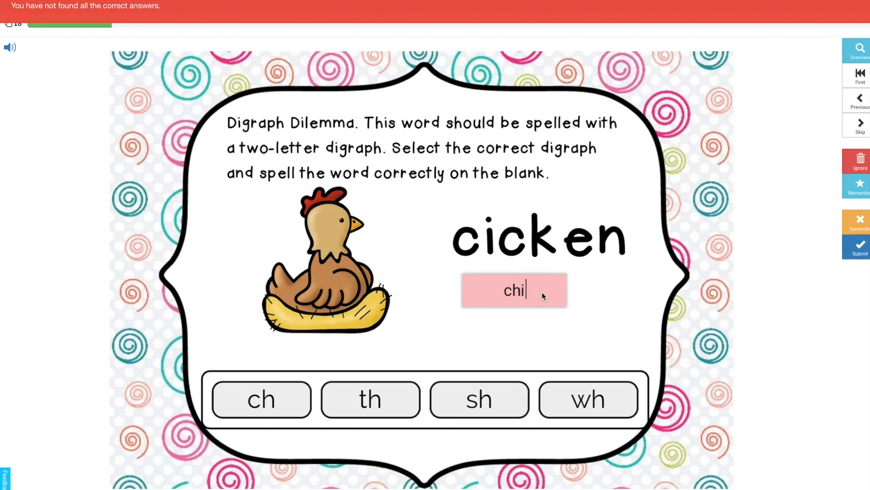
{"action": "left_click", "coordinate": [261, 398]}
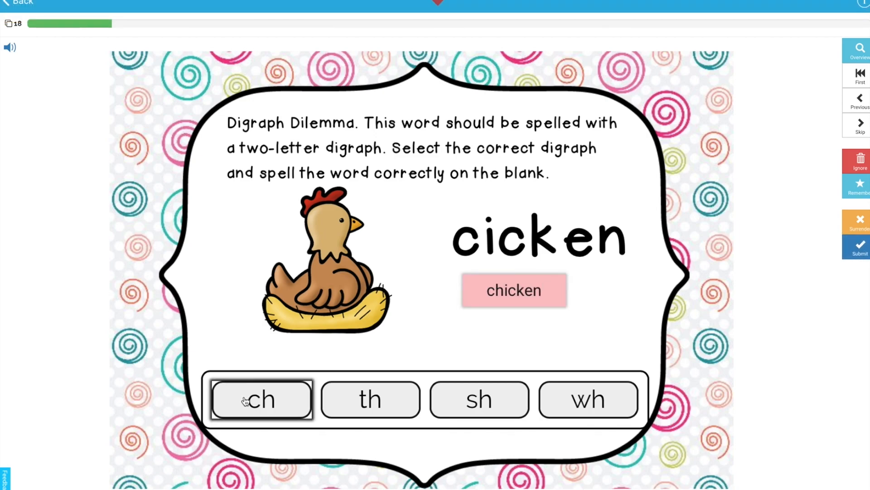
{"action": "left_click", "coordinate": [261, 399]}
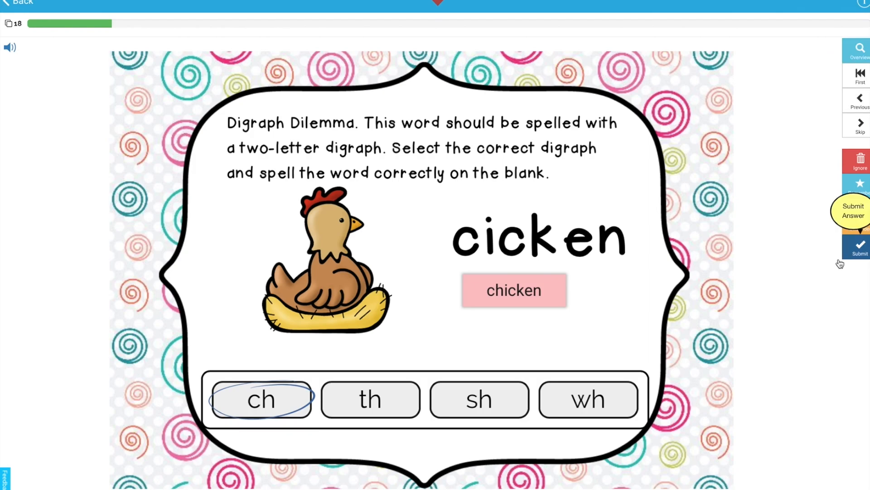
{"action": "left_click", "coordinate": [859, 246]}
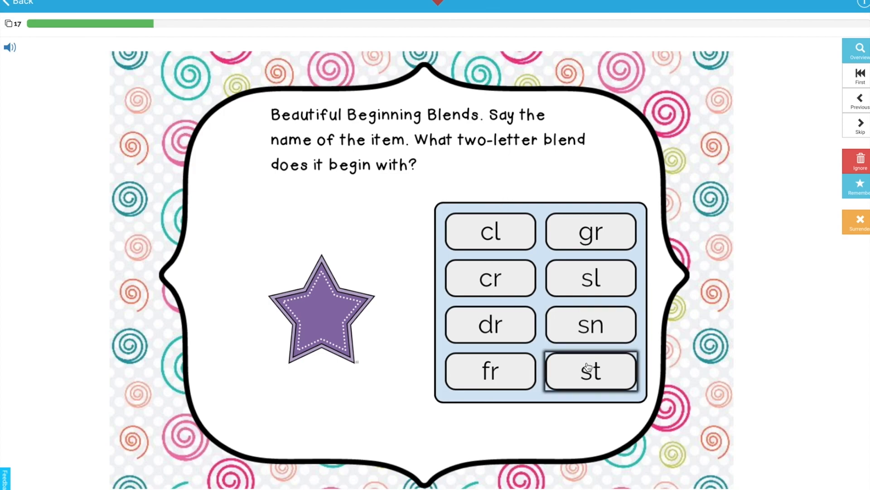
- Choose st as the beginning blend on the star card
{"action": "left_click", "coordinate": [590, 371]}
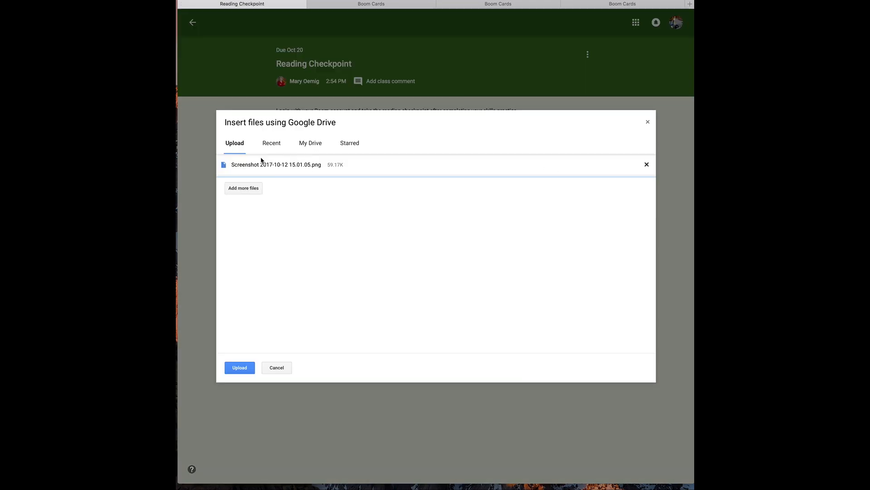
- Upload the screenshot as Reading Checkpoint work and turn it in
{"action": "left_click", "coordinate": [239, 367]}
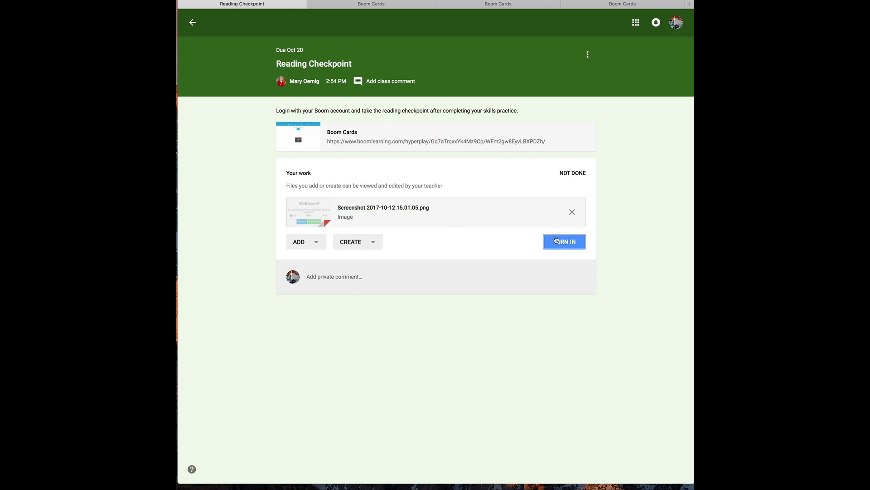
{"action": "left_click", "coordinate": [564, 241]}
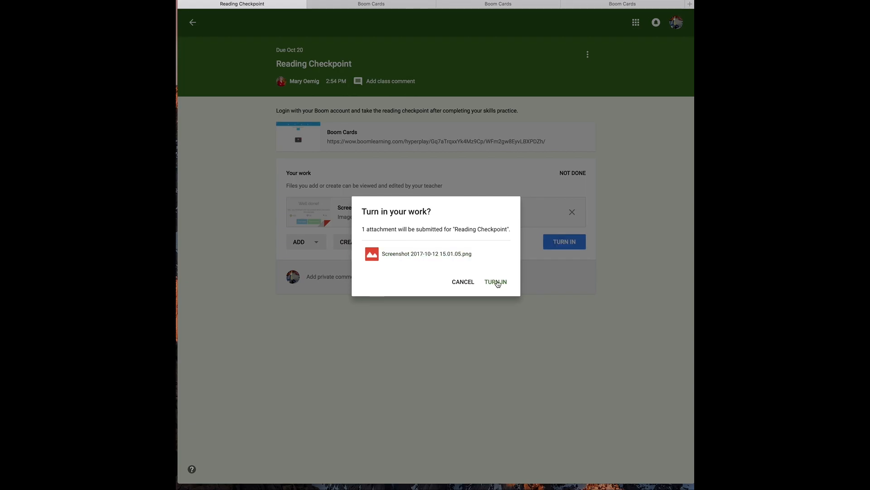